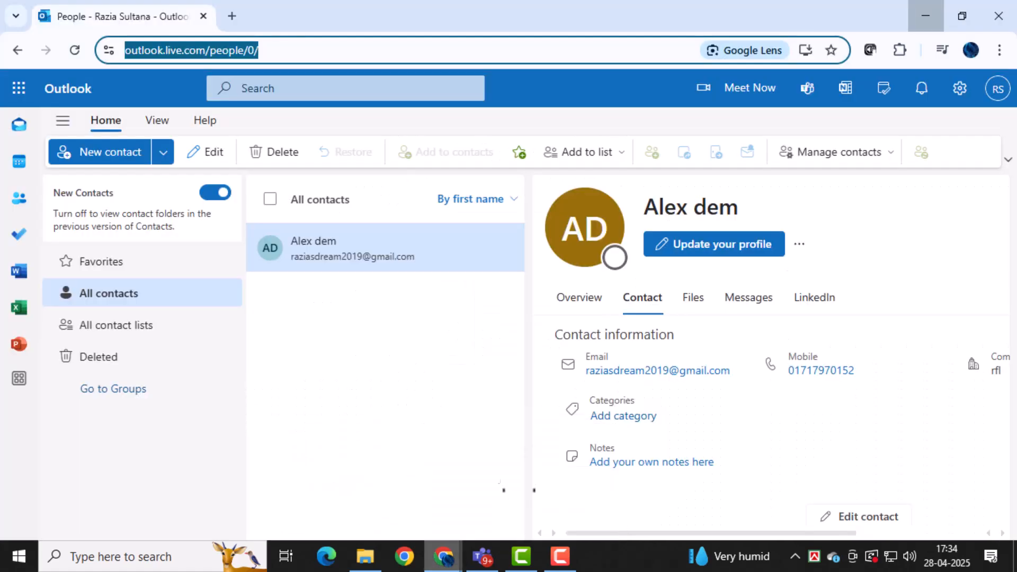
- Edit the page address to switch from the People page to the calendar
left_click(379, 49)
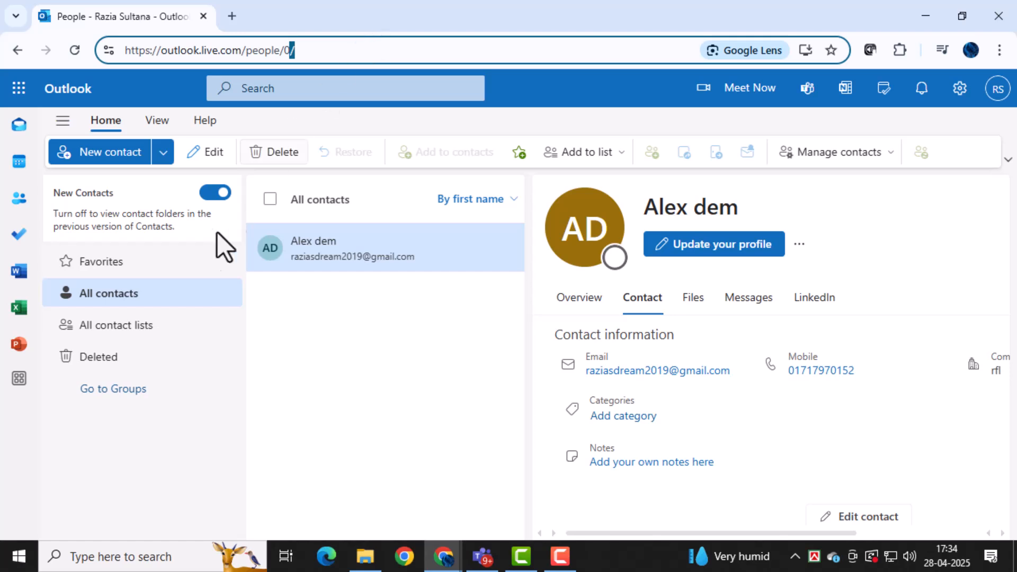
mouse_move(333, 375)
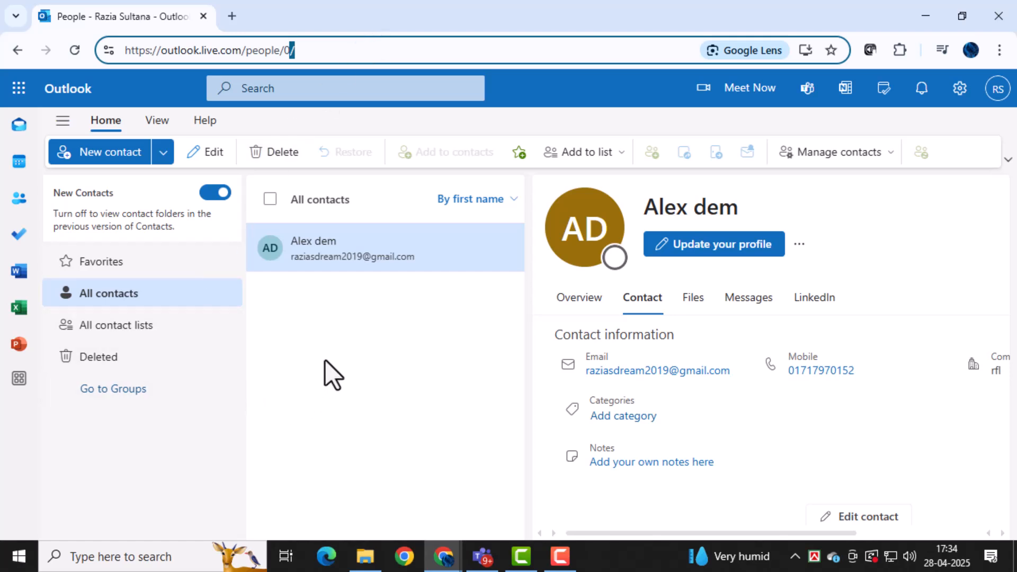
mouse_move(337, 361)
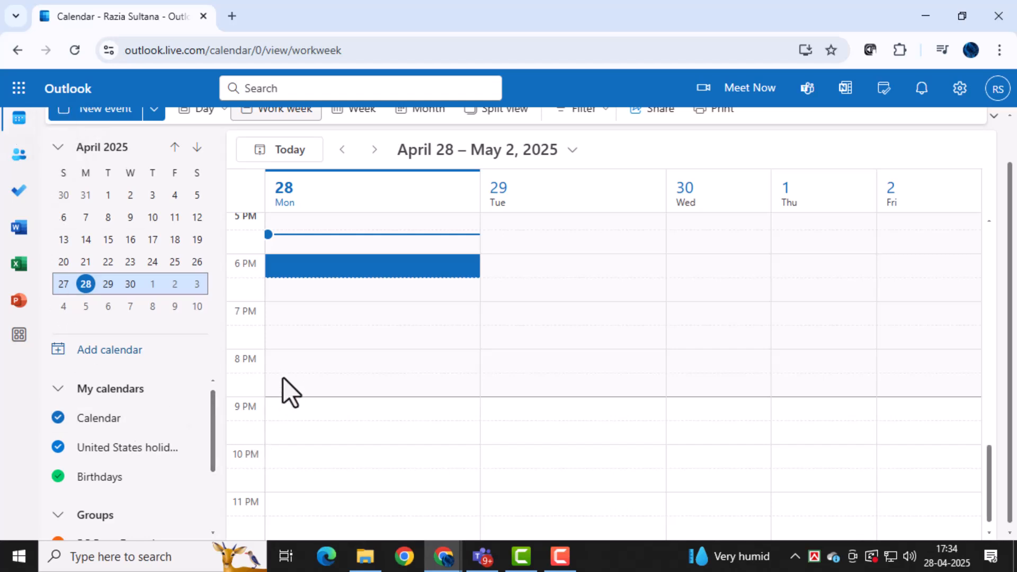
scroll("down", 3)
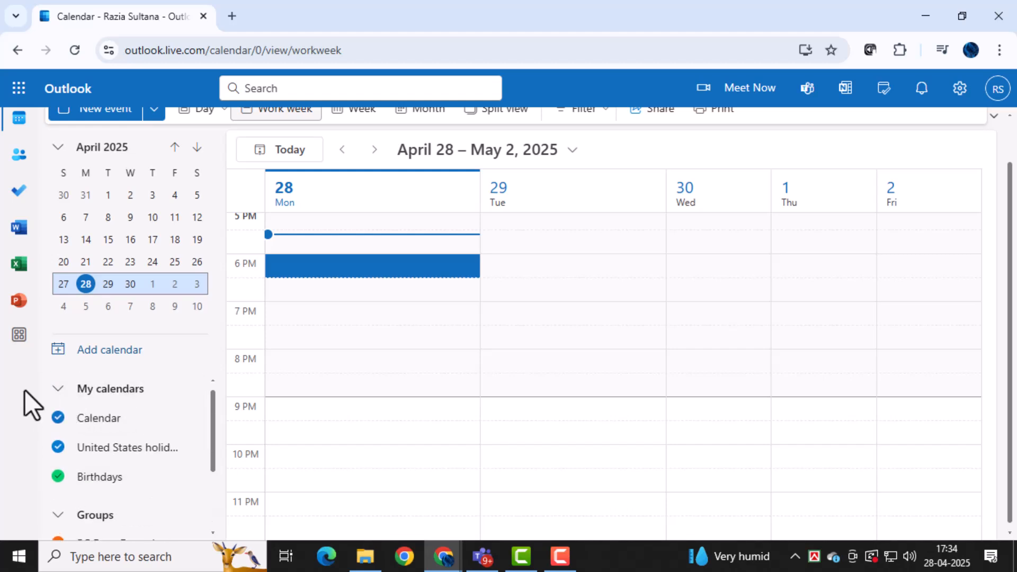
scroll("down", 3)
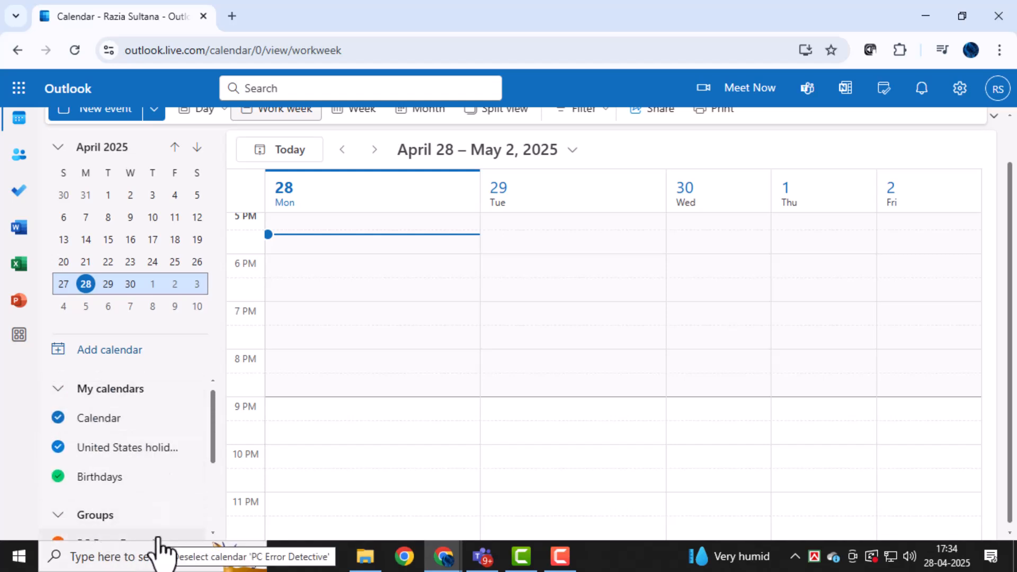
mouse_move(52, 454)
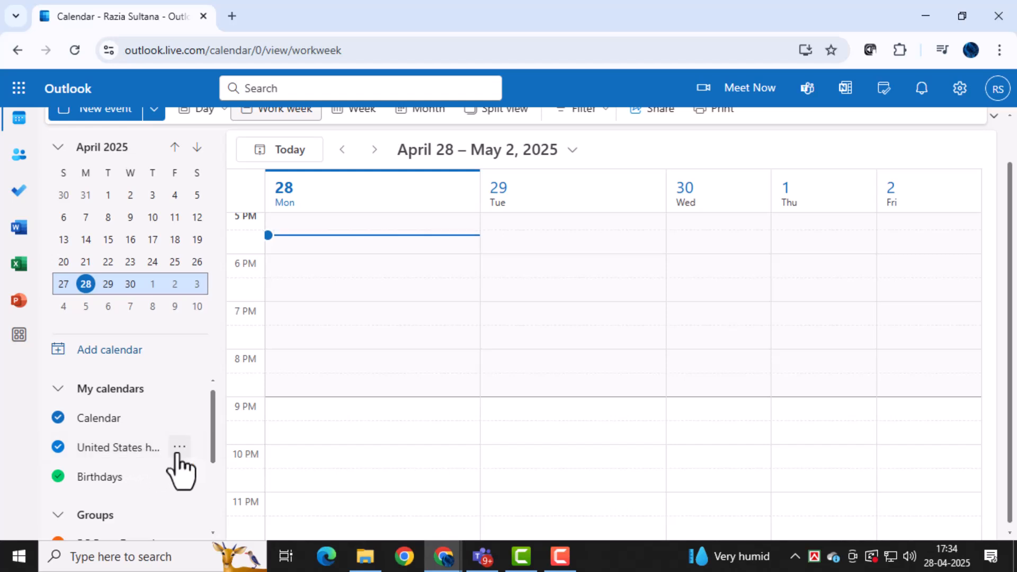
- Remove 'United States holidays' via its options menu and confirm, leaving Calendar and Birthdays
left_click(180, 447)
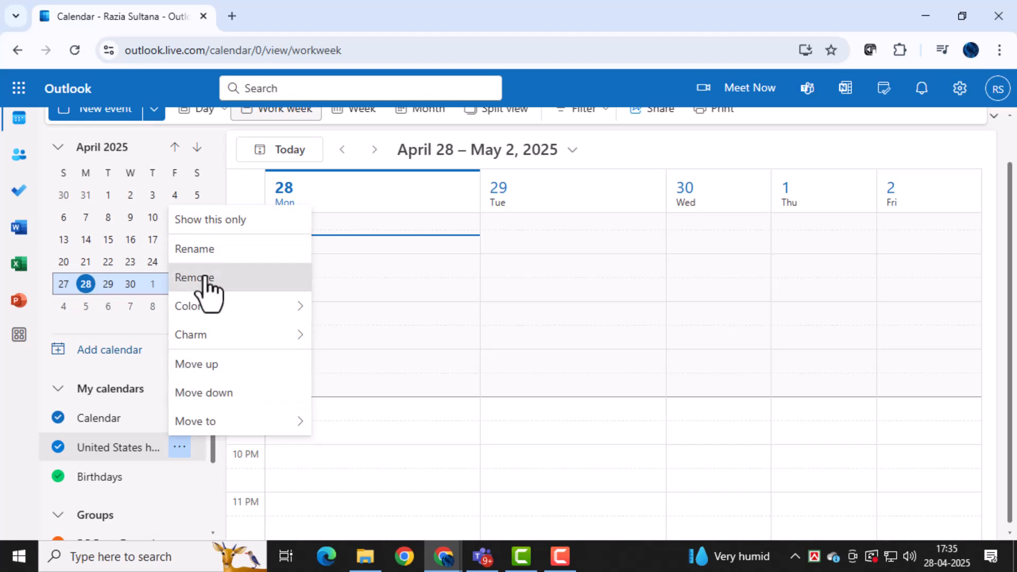
left_click(193, 277)
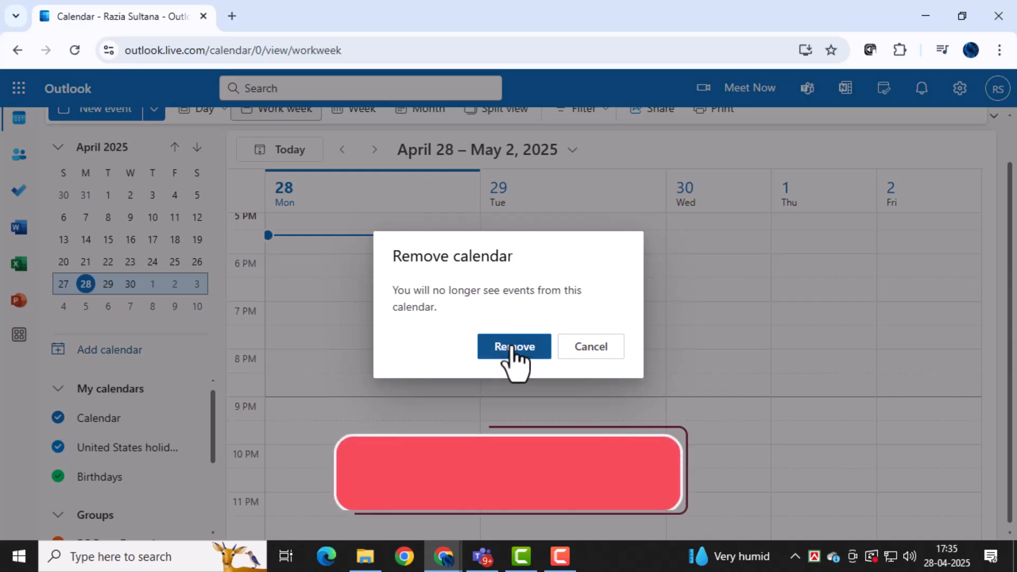
left_click(513, 345)
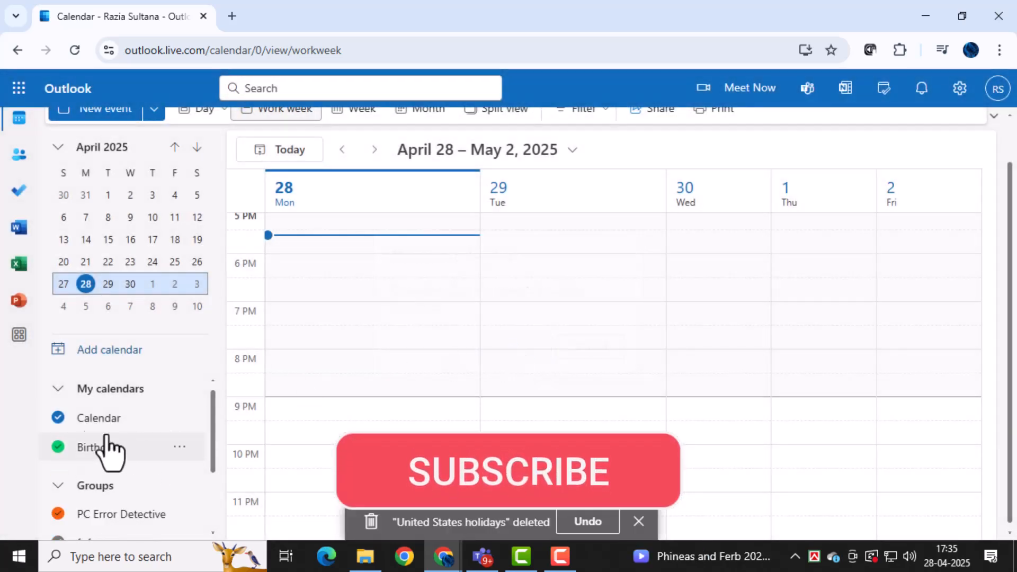